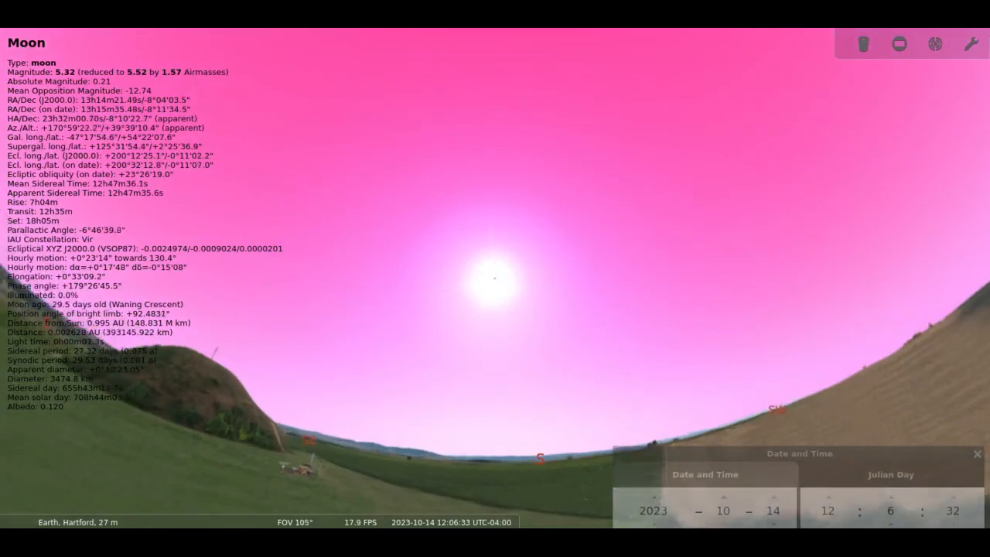
Step: Zoom in on the Moon passing in front of the Sun on 14 October 2023
scroll(up, 3)
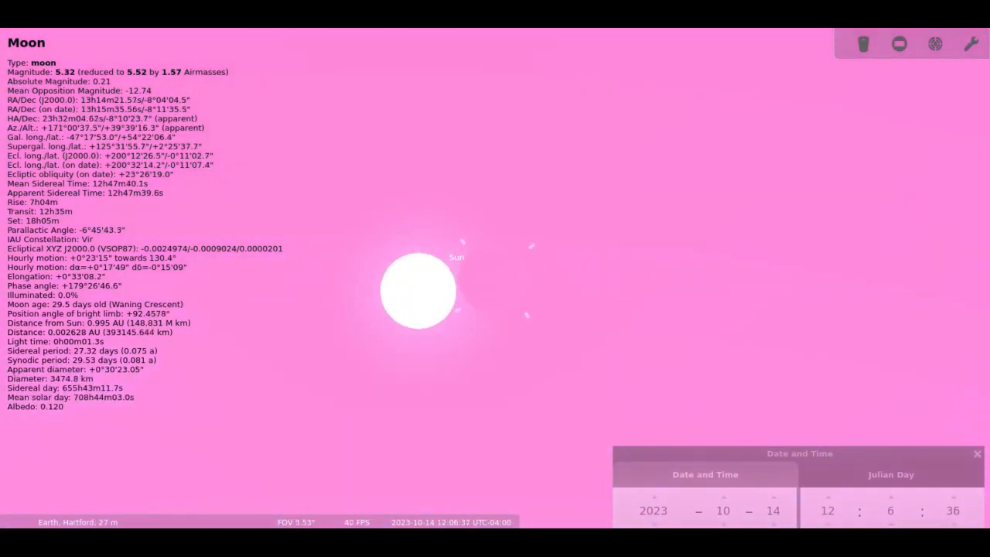
scroll(up, 3)
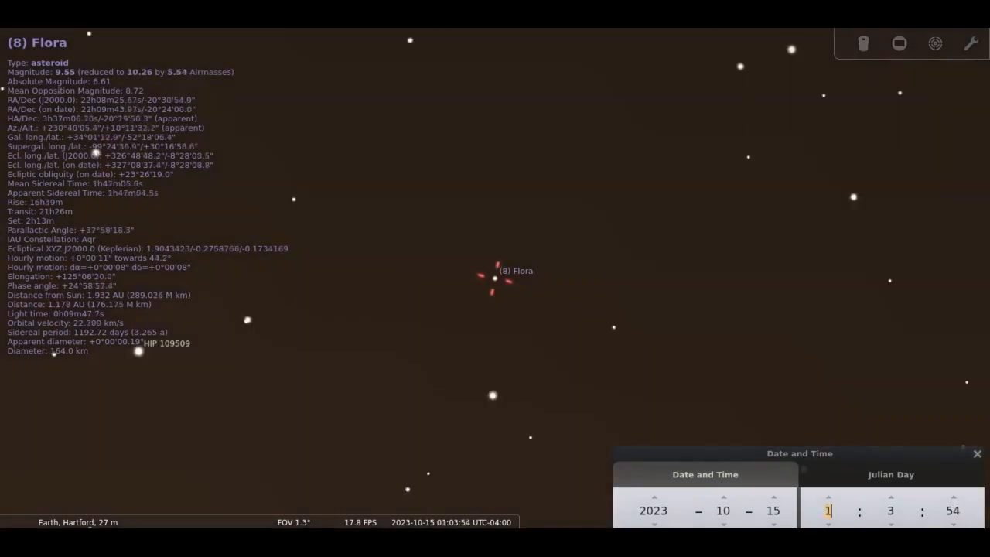
click(891, 474)
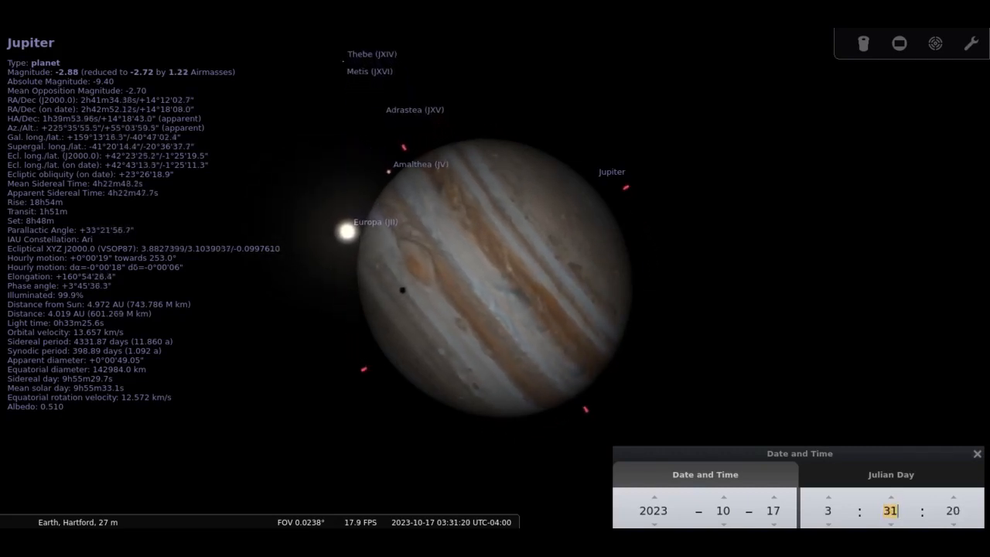
Step: Step the minutes of the 17 October 2023 early-morning time to show Jupiter's moon shadow
click(952, 496)
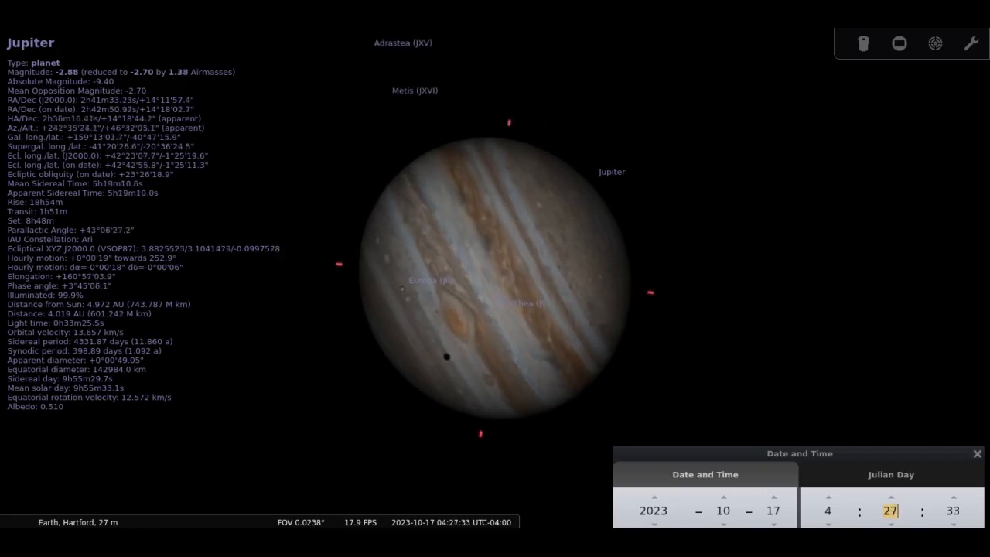
click(891, 495)
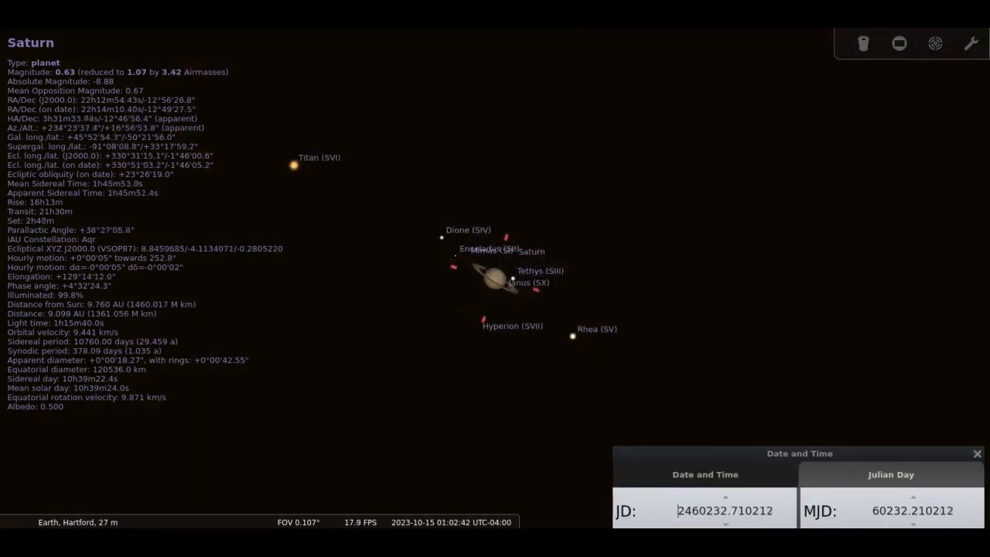
Step: Zoom out from Saturn to reveal the surrounding stars
scroll(down, 3)
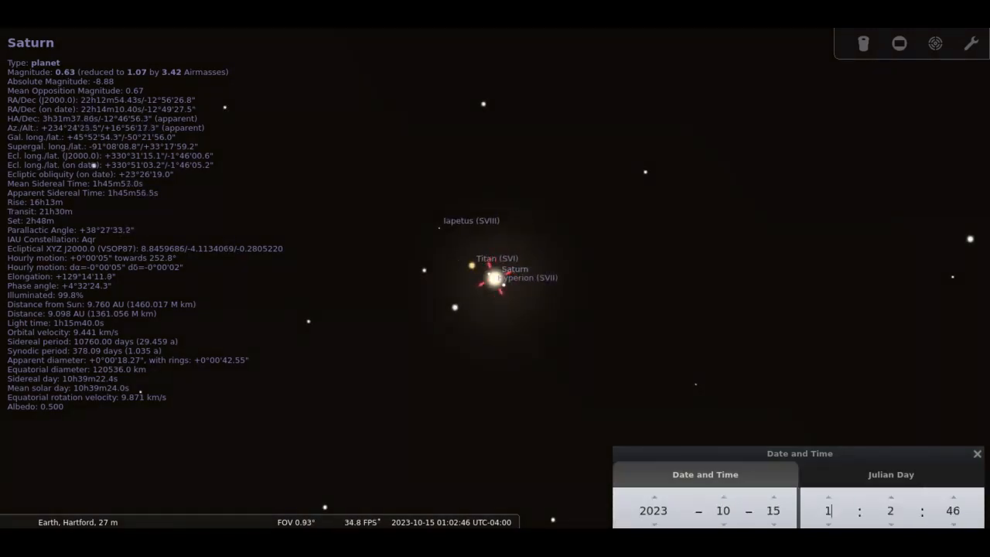
scroll(down, 3)
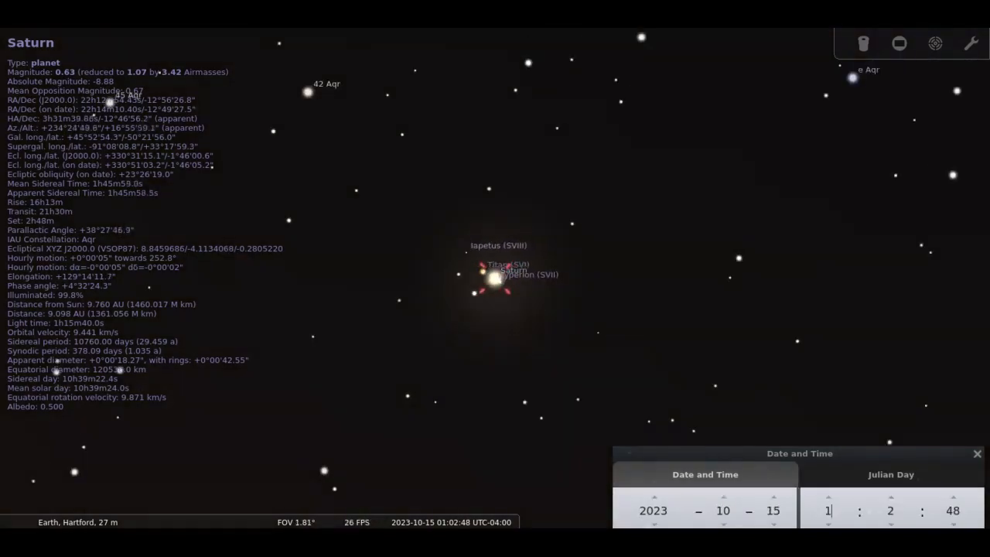
scroll(down, 3)
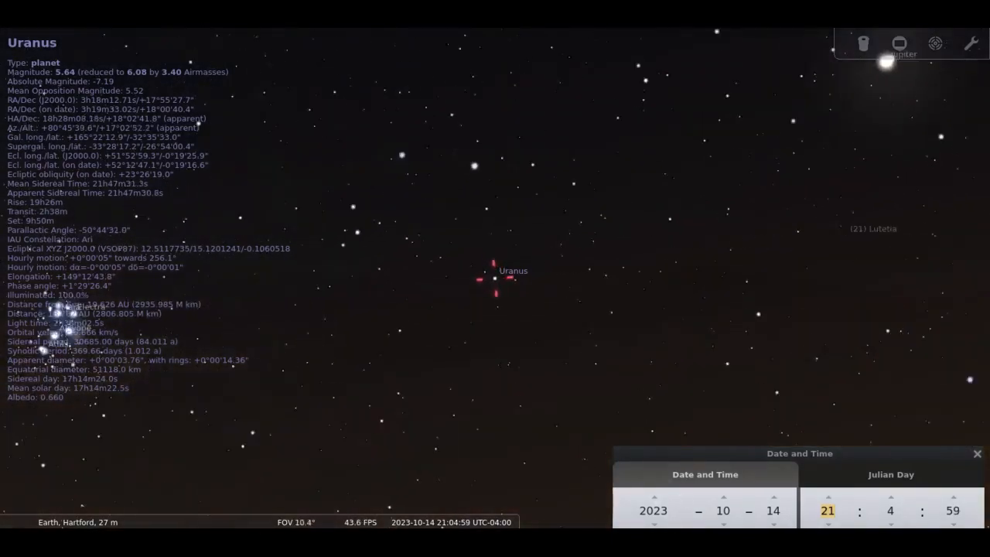
Step: Zoom in on Uranus at 21:05 on 14 October 2023
scroll(down, 3)
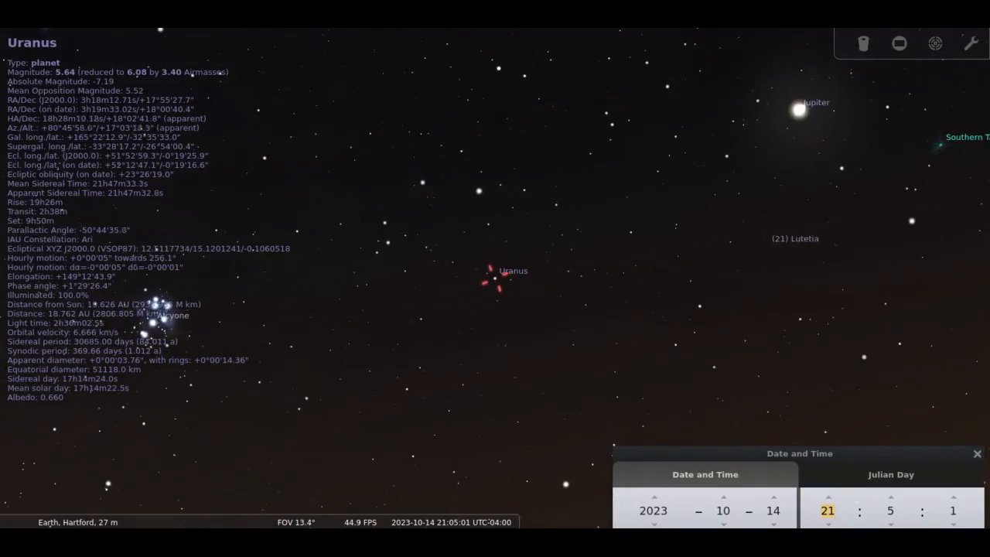
scroll(up, 3)
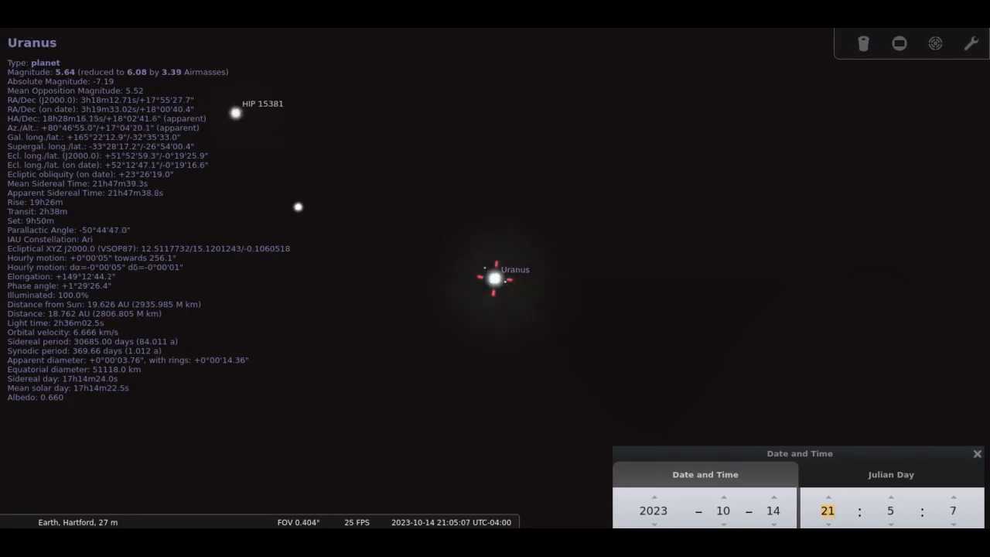
scroll(up, 3)
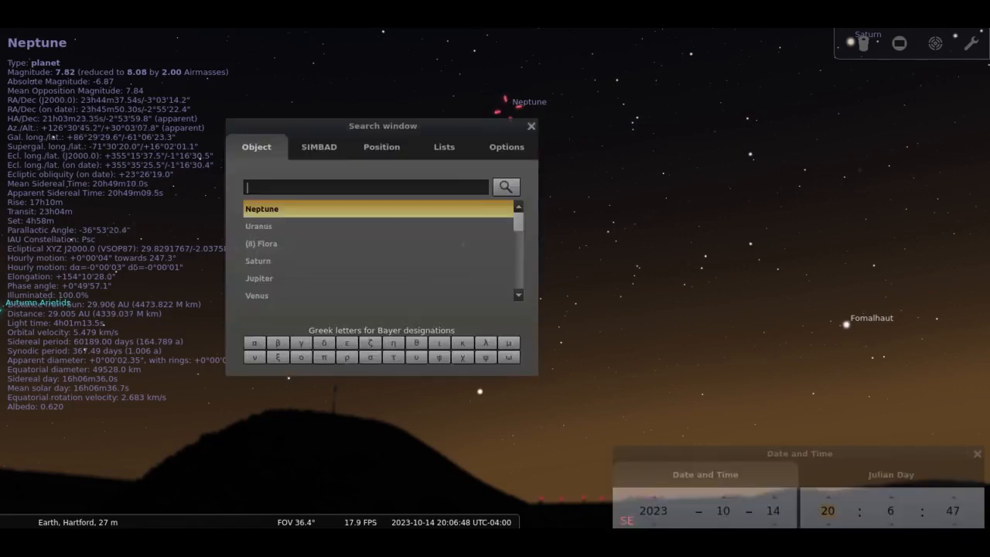
Step: Pick Neptune from the search list and zoom in on it
click(530, 125)
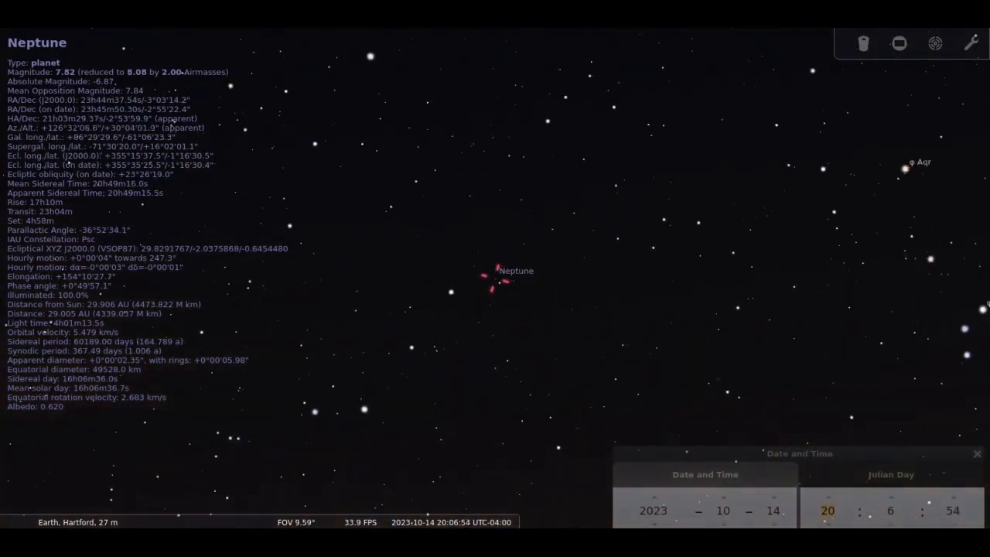
scroll(up, 3)
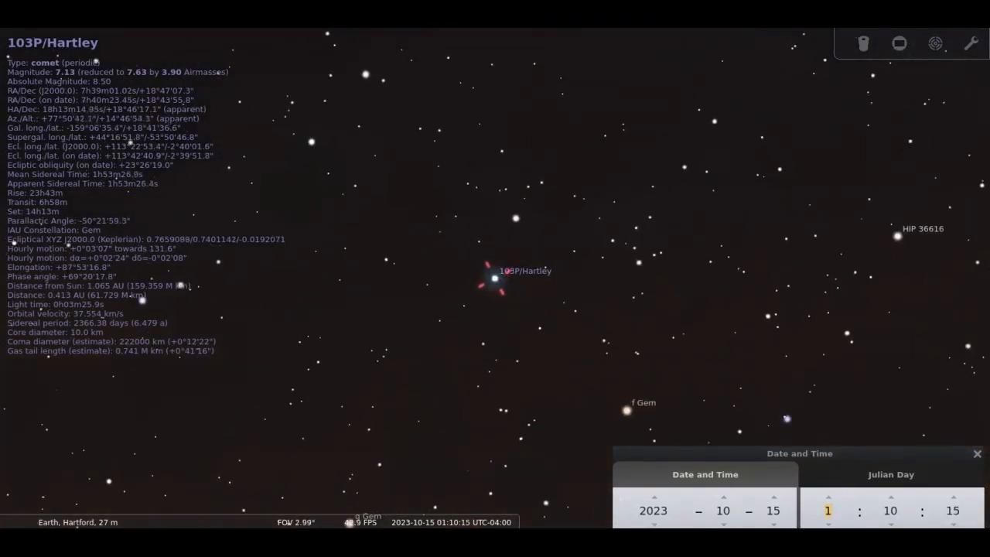
Step: Zoom out around comet 103P/Hartley to see Gemini and Orion
scroll(up, 3)
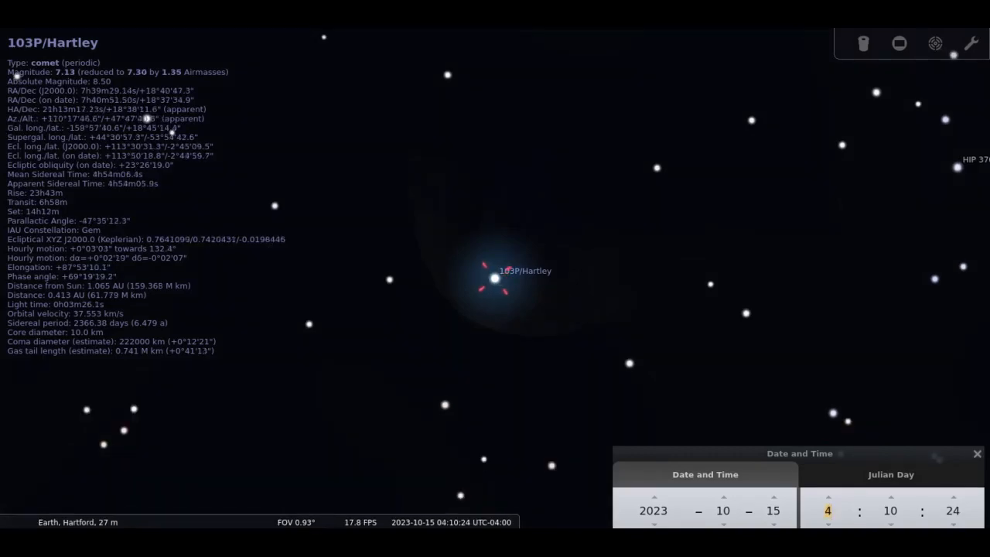
scroll(down, 3)
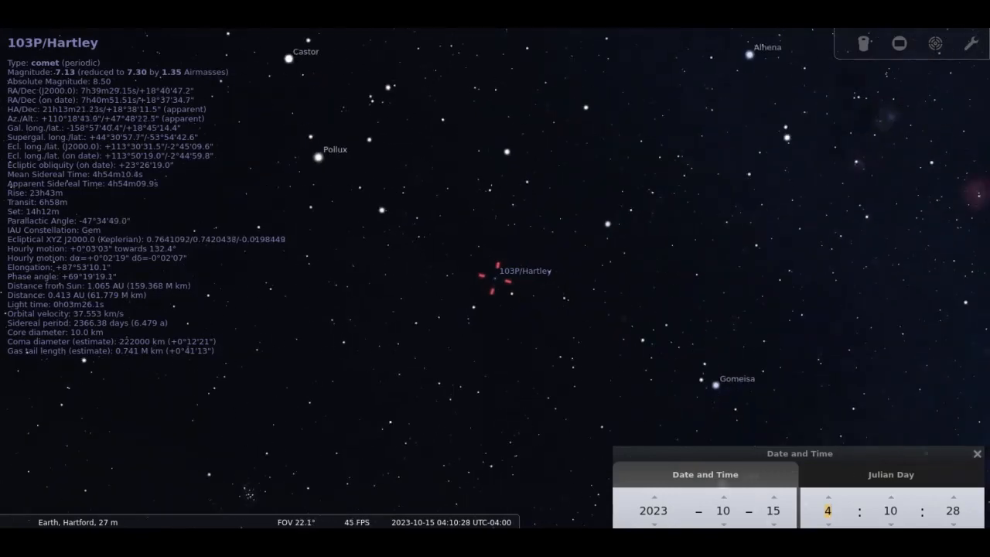
scroll(down, 3)
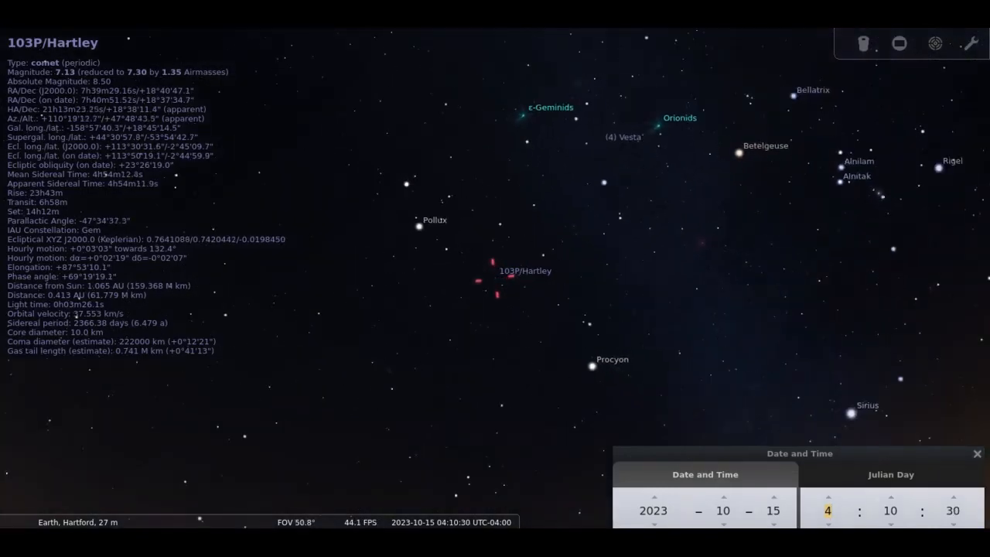